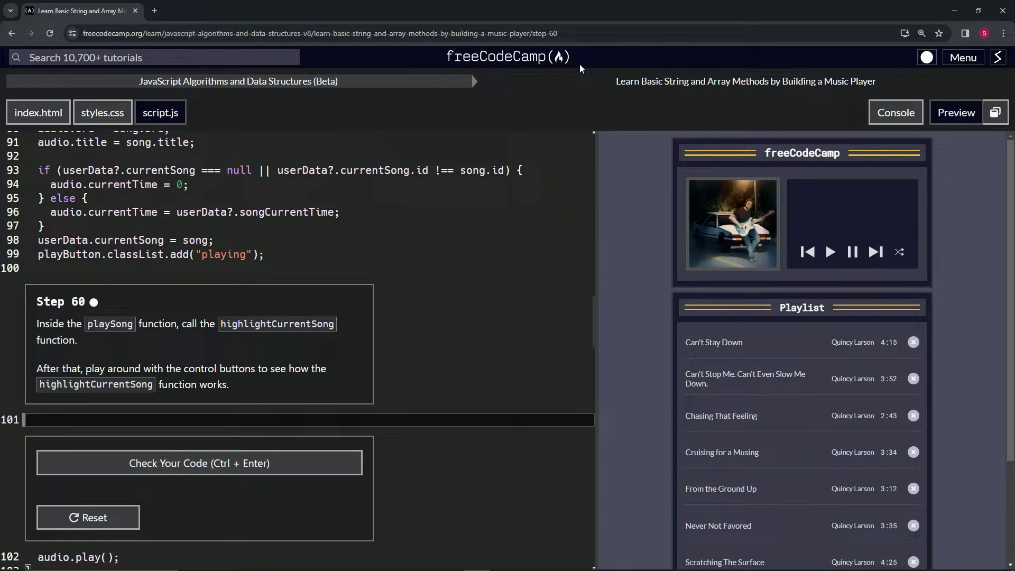
{"action": "mouse_move", "coordinate": [238, 82]}
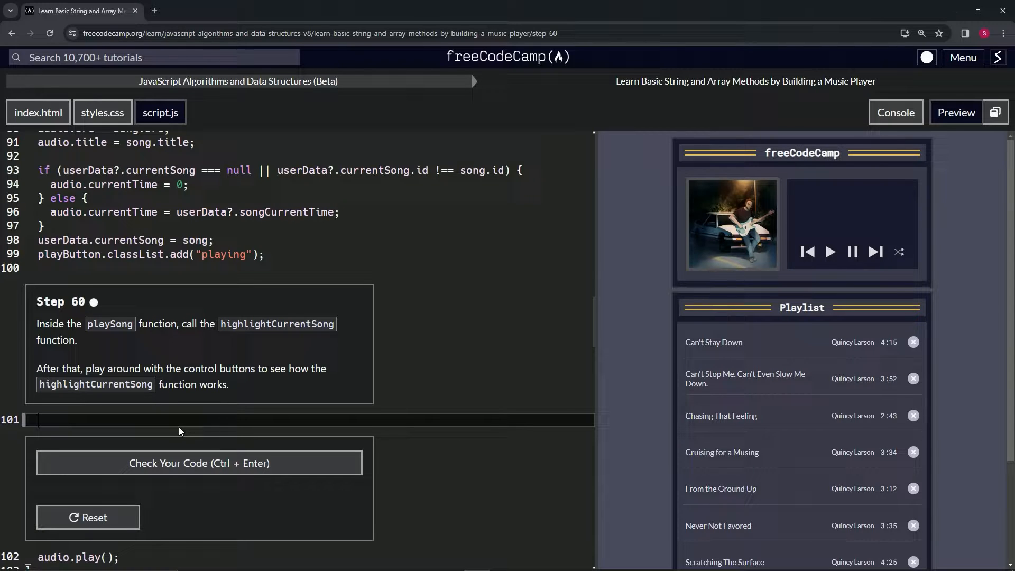
- Add the call highlightCurrentSong(); on line 101 inside the playSong function
{"action": "type", "text": "highli"}
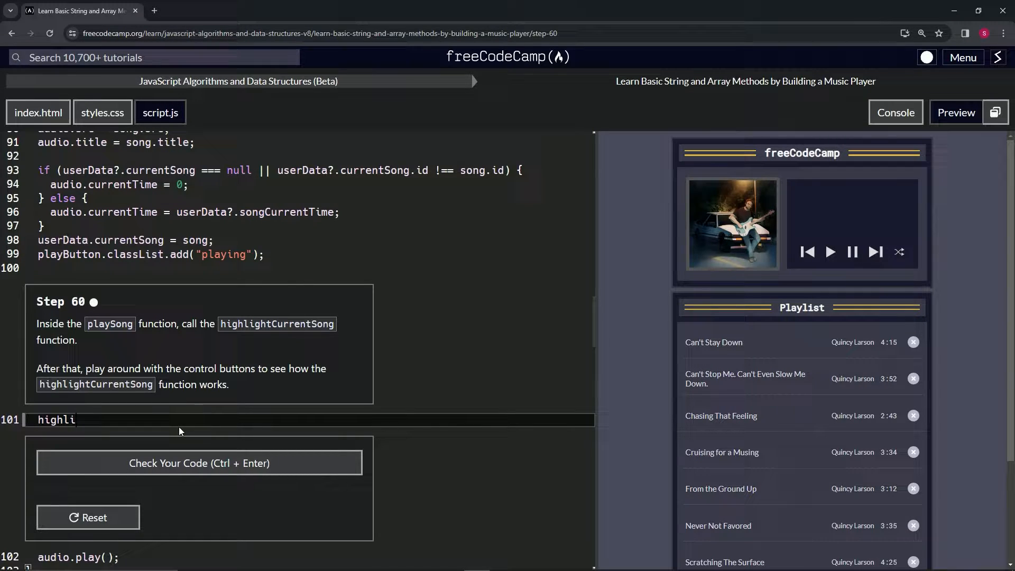
{"action": "type", "text": "ghtCurrent"}
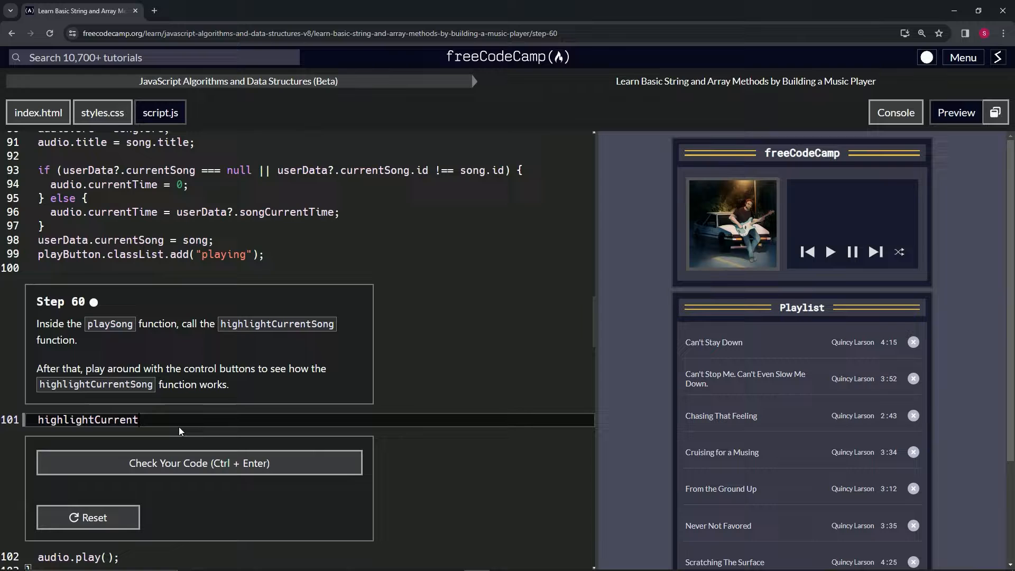
{"action": "type", "text": "Song();"}
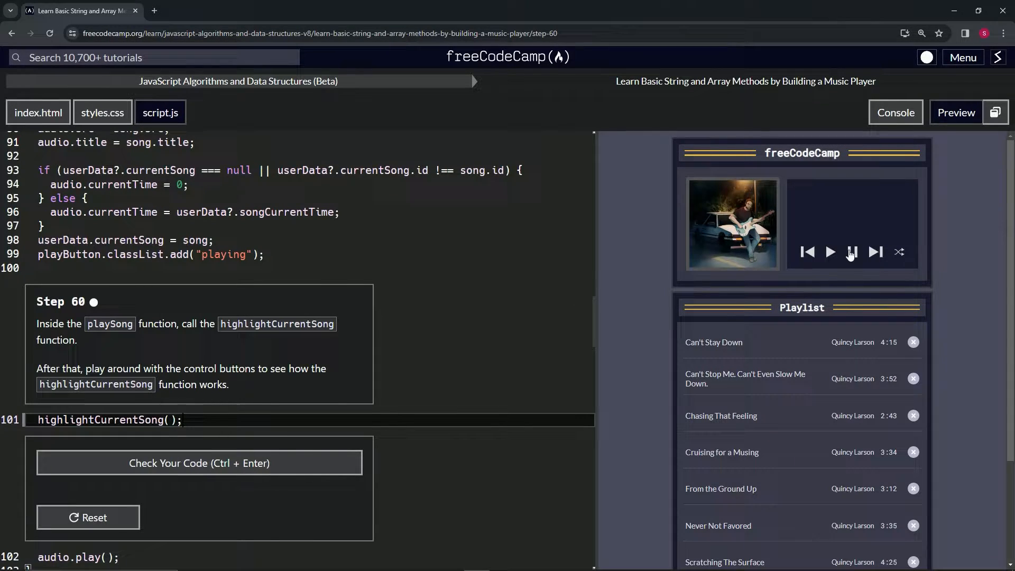
- Play a song in the preview so Can't Stay Down is highlighted, then review the highlightCurrentSong definition
{"action": "left_click", "coordinate": [831, 252]}
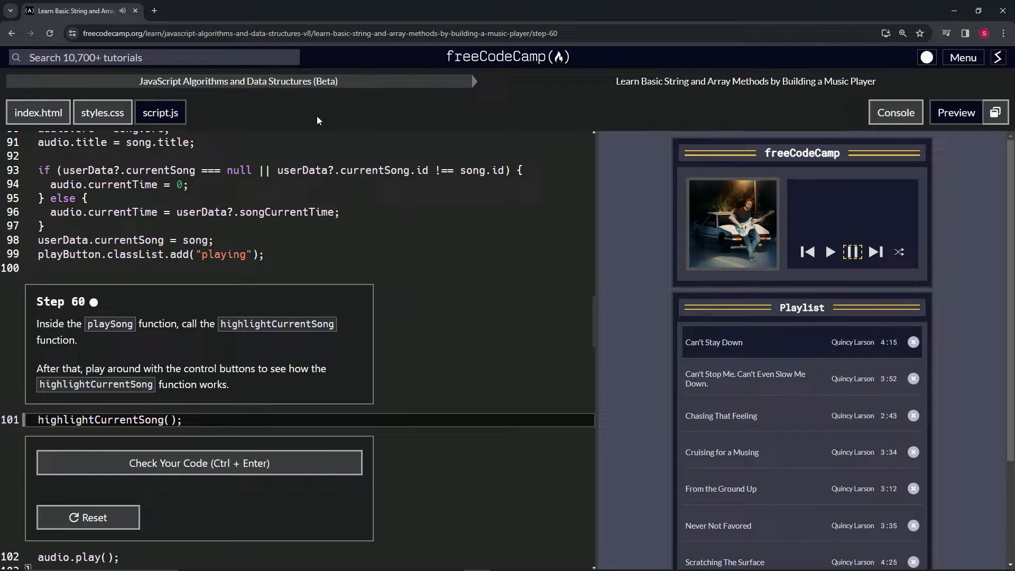
{"action": "scroll", "scroll_direction": "down", "scroll_amount": 3}
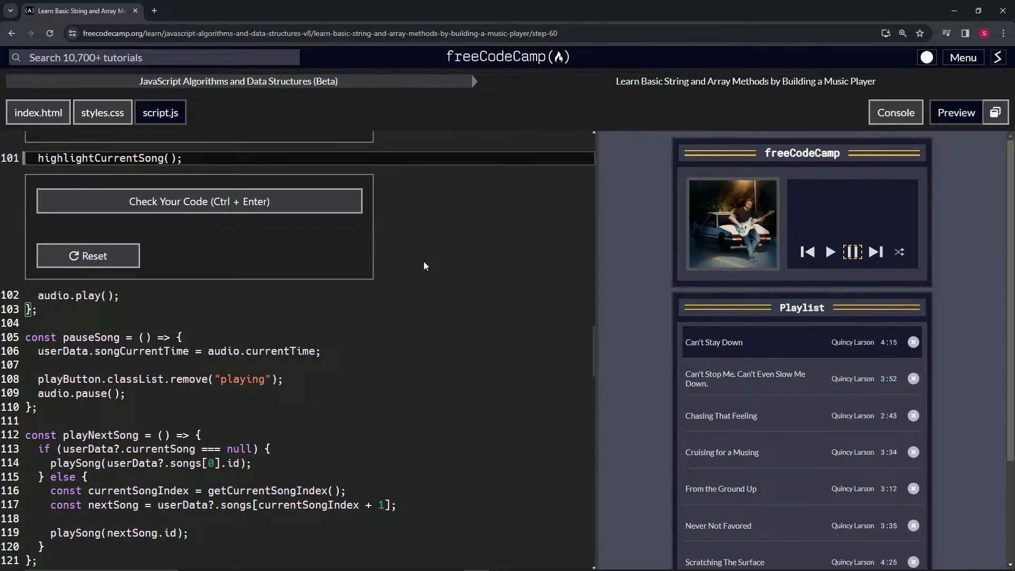
{"action": "scroll", "scroll_direction": "down", "scroll_amount": 3}
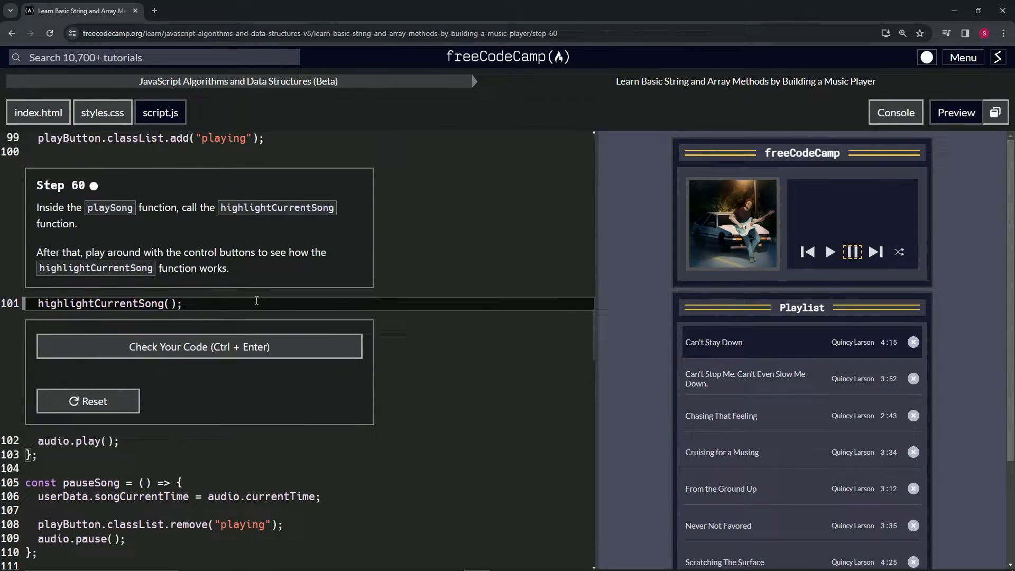
{"action": "scroll", "scroll_direction": "down", "scroll_amount": 3}
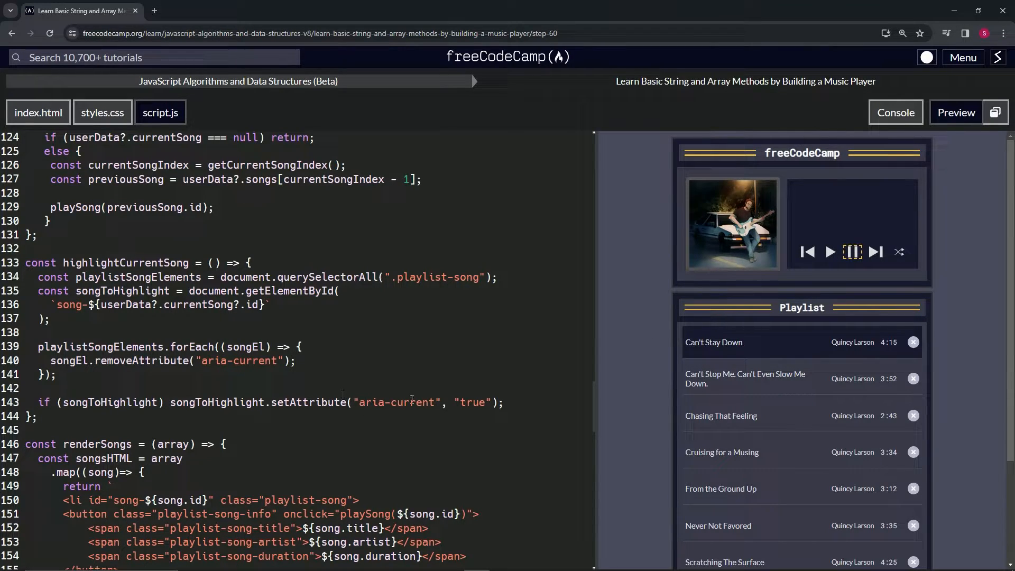
- View the aria-current rule in styles.css beside the script, then close the stylesheet
{"action": "left_click", "coordinate": [101, 112]}
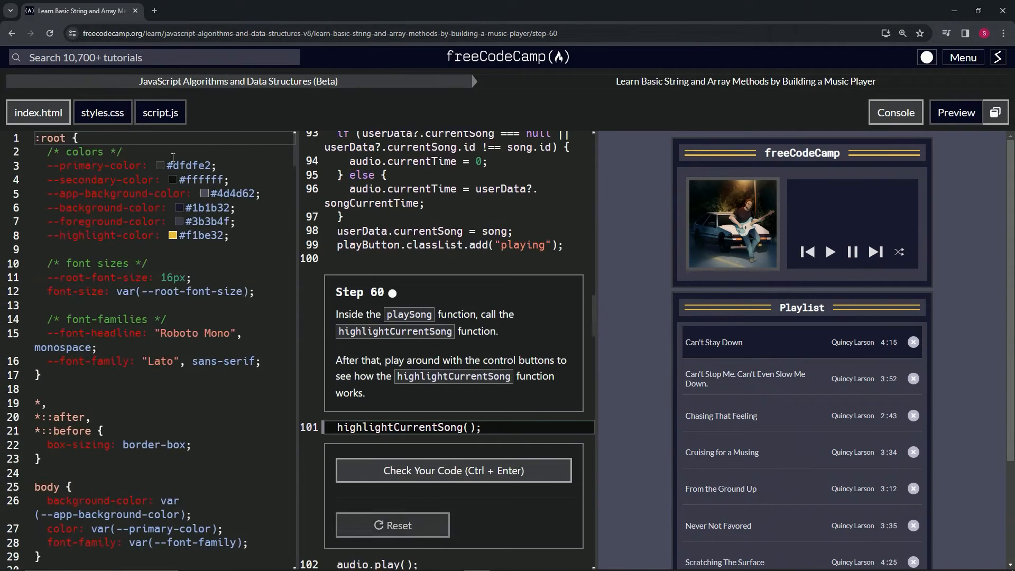
{"action": "scroll", "scroll_direction": "down", "scroll_amount": 3}
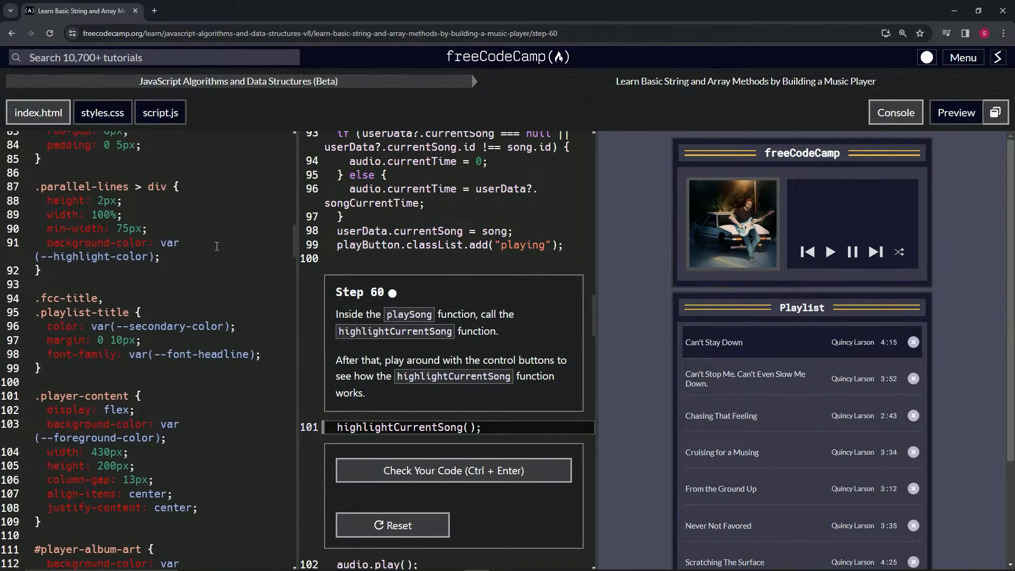
{"action": "scroll", "scroll_direction": "down", "scroll_amount": 3}
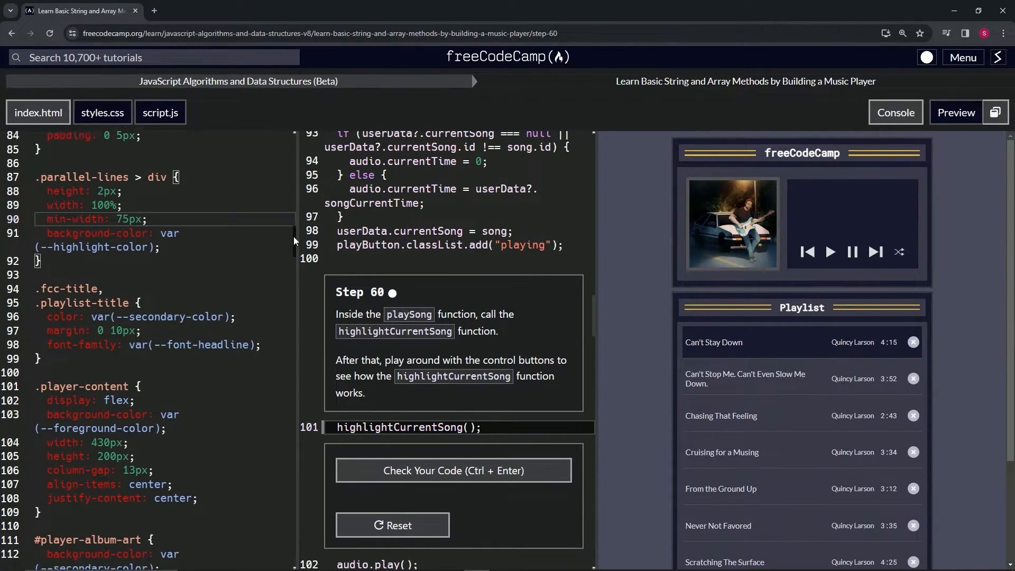
{"action": "scroll", "scroll_direction": "down", "scroll_amount": 3}
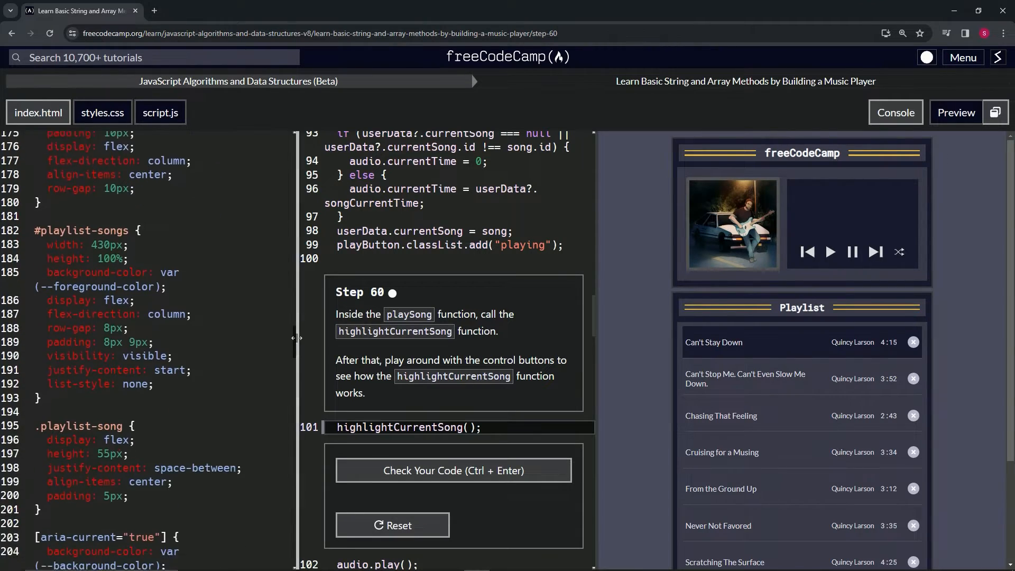
{"action": "scroll", "scroll_direction": "down", "scroll_amount": 3}
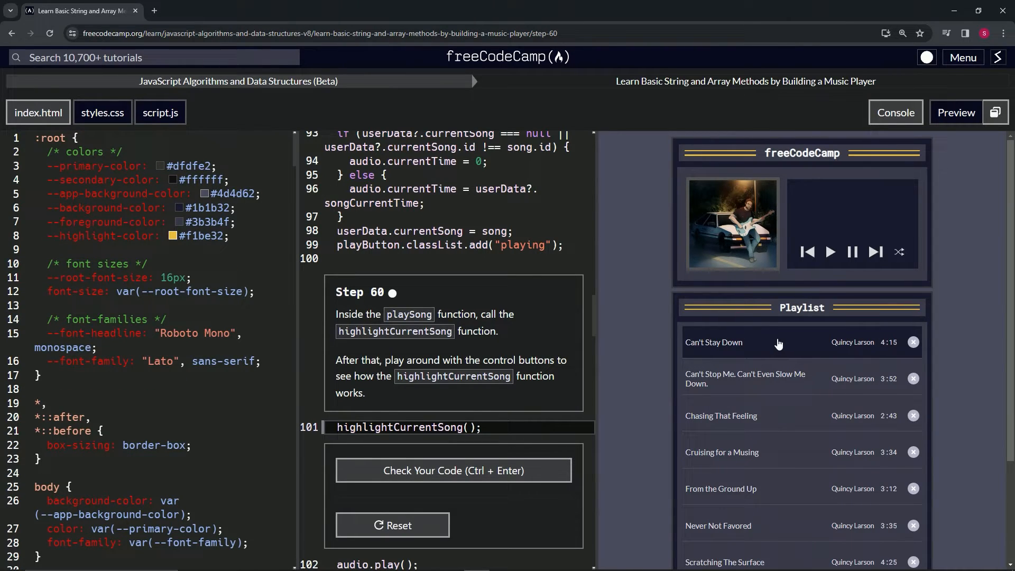
{"action": "mouse_move", "coordinate": [103, 113]}
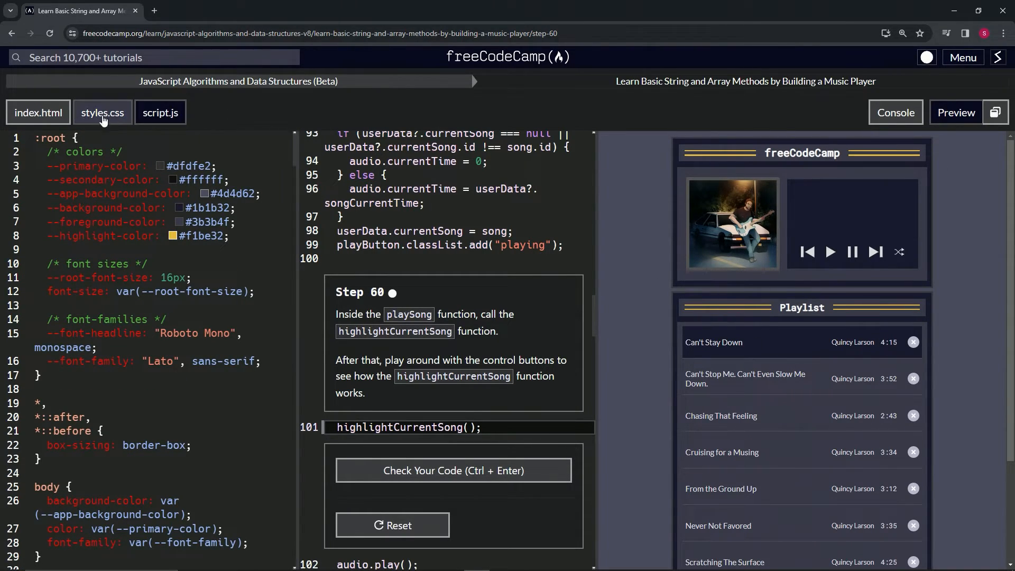
{"action": "left_click", "coordinate": [160, 113]}
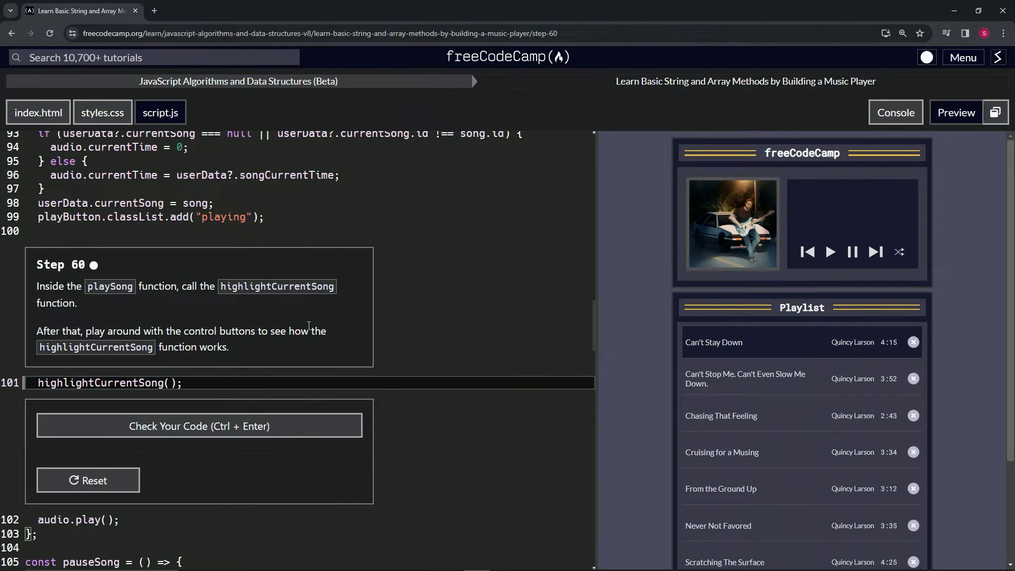
- Check the Step 60 code so the tests pass with a congratulations message
{"action": "left_click", "coordinate": [199, 425]}
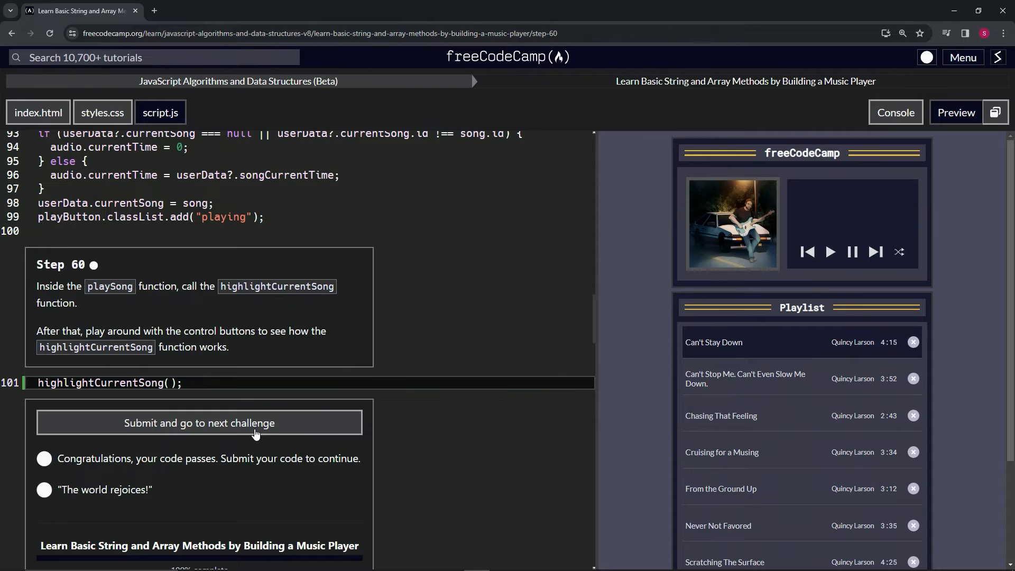
- Submit the passing code and load Step 61, which asks for an empty setPlayerDisplay function
{"action": "left_click", "coordinate": [199, 423]}
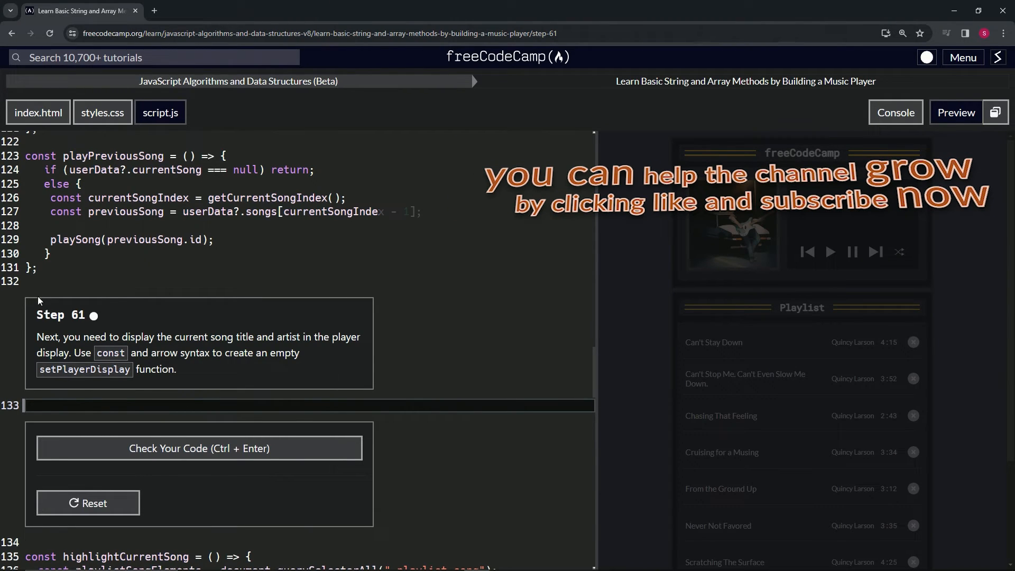
{"action": "mouse_move", "coordinate": [114, 332]}
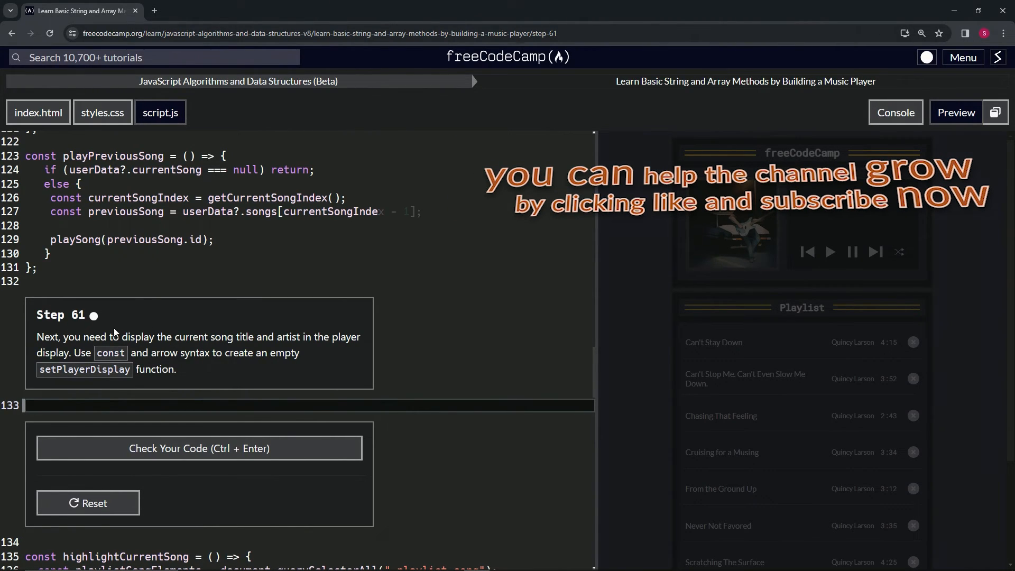